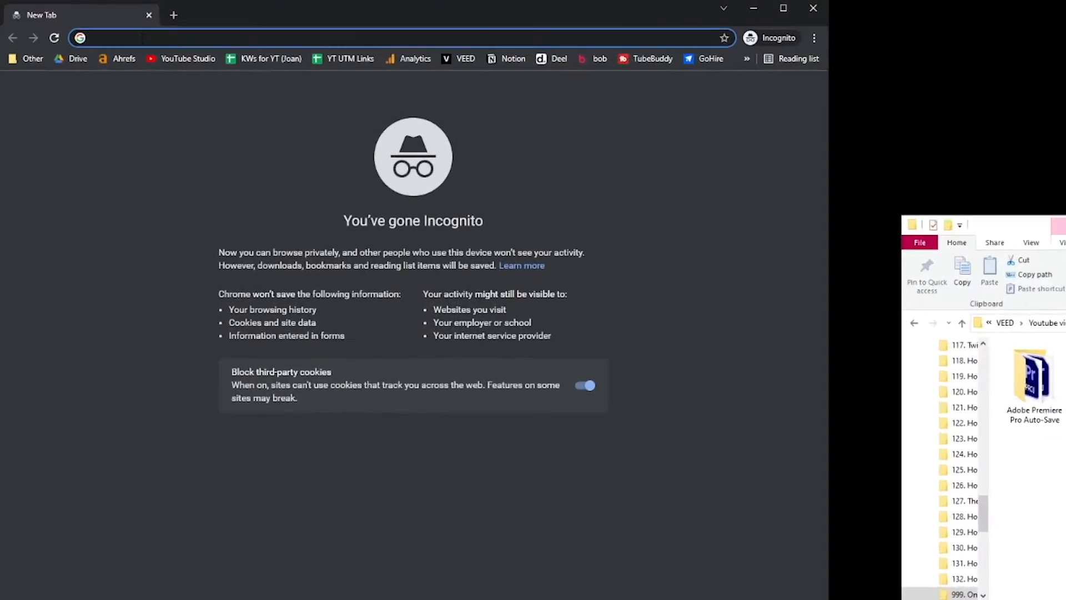
# - Navigate to veed.io/send-video in the incognito window
pyautogui.write('veed.io/sen')
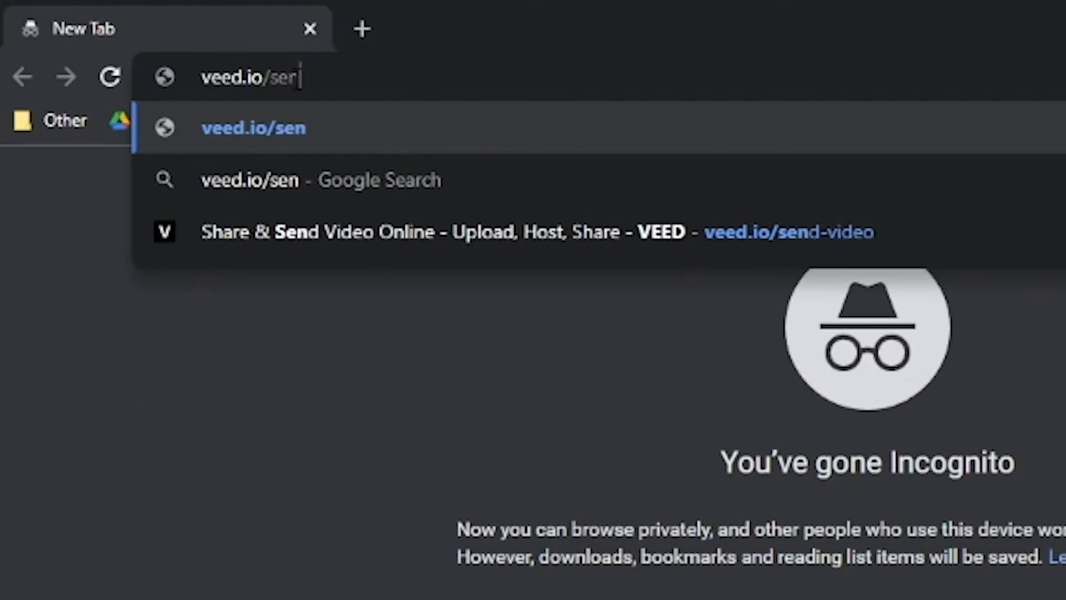
pyautogui.write('d-v')
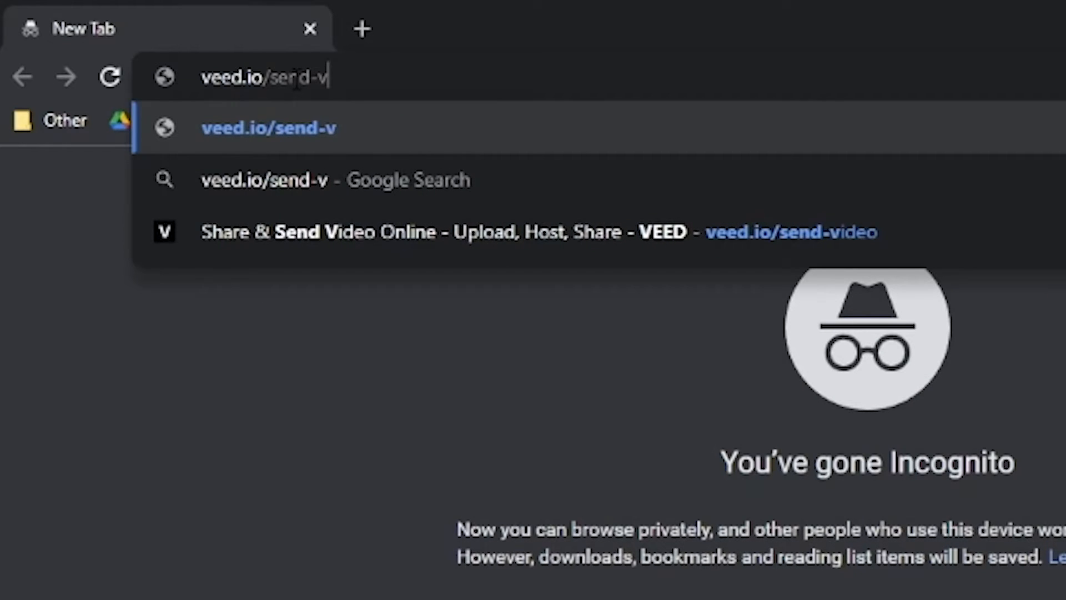
pyautogui.press('Enter')
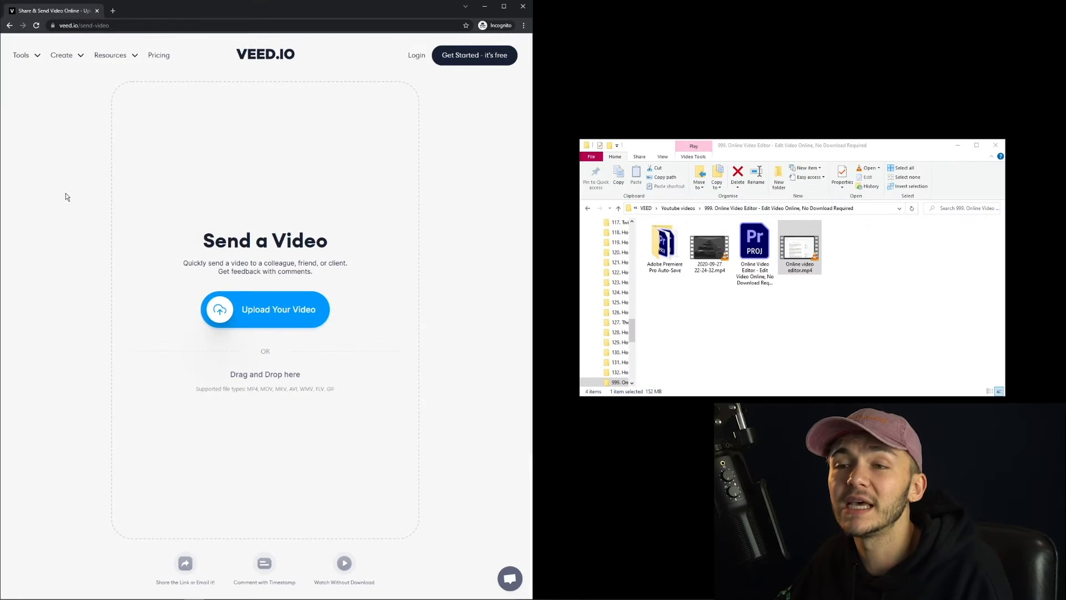
pyautogui.moveTo(94, 199)
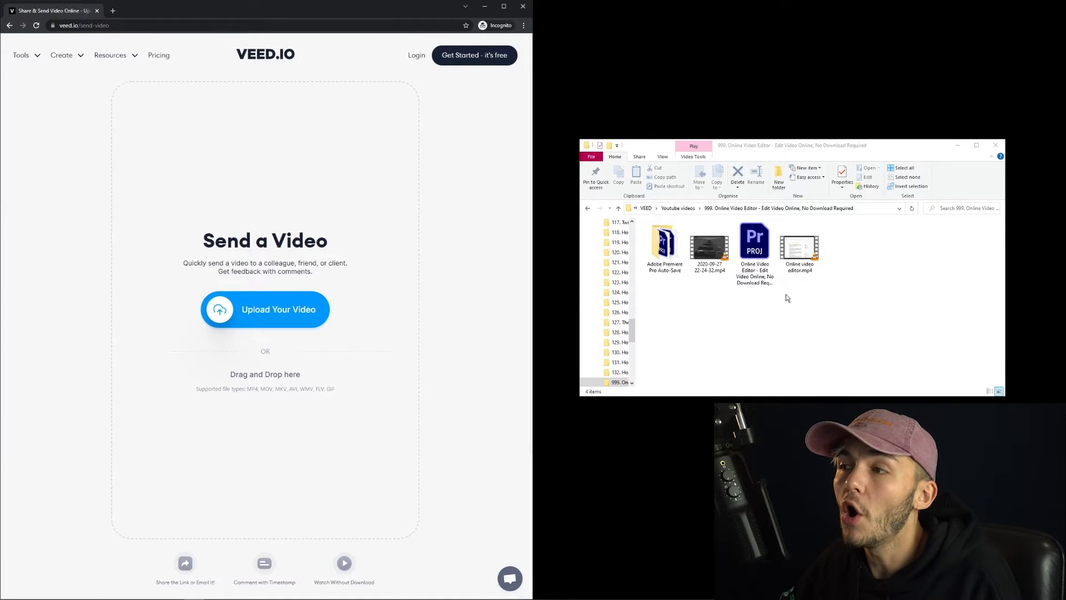
pyautogui.click(801, 246)
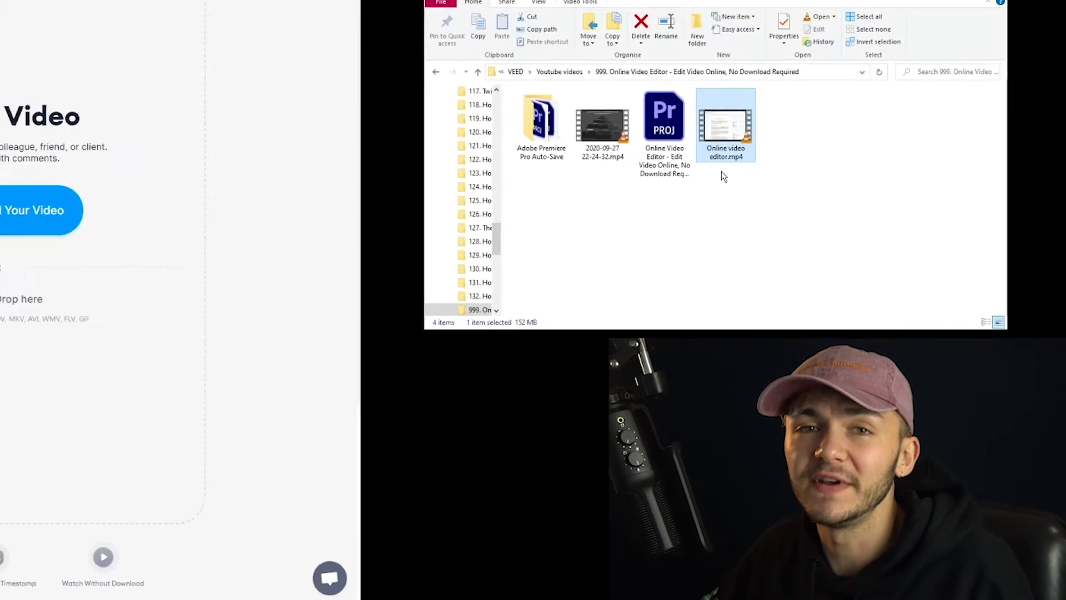
# - Upload Online video editor.mp4 by dragging it onto the Send a Video drop area
pyautogui.moveTo(725, 123); pyautogui.dragTo(264, 307)
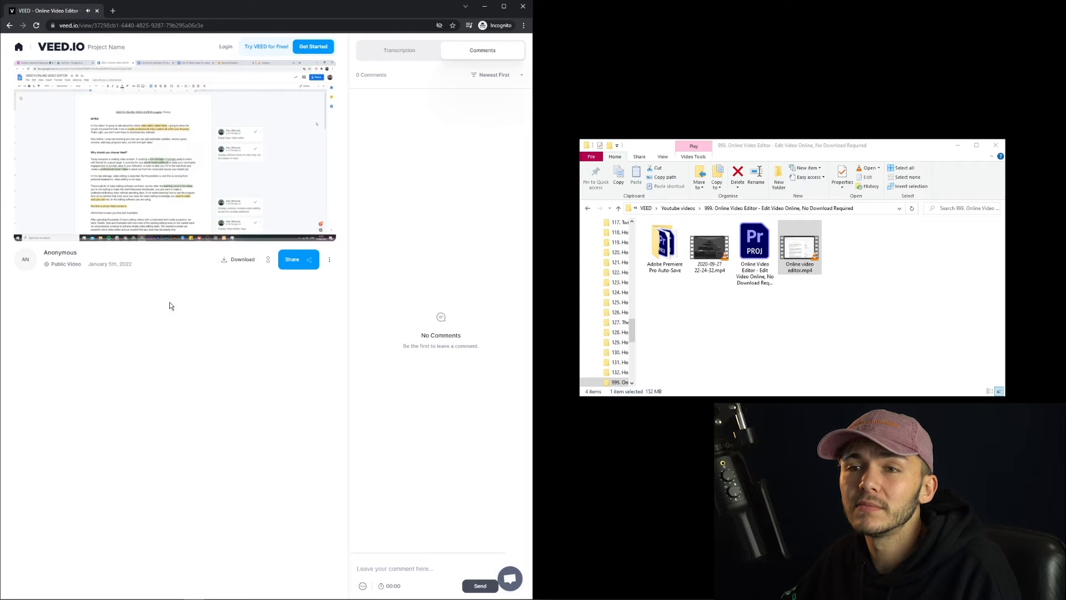
# - Play and pause the uploaded video, then copy its share link
pyautogui.click(174, 153)
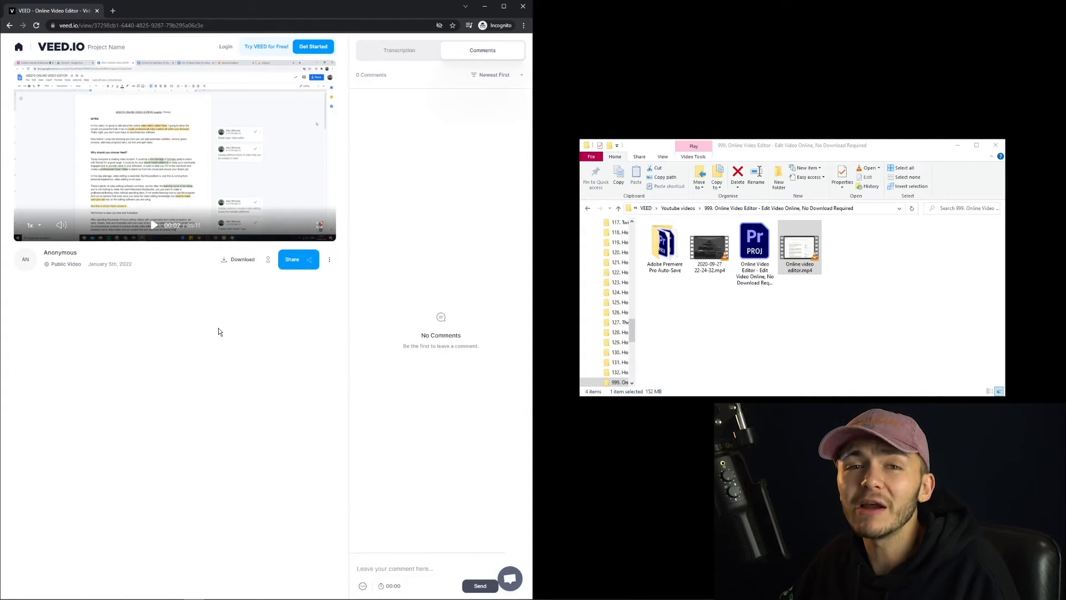
pyautogui.click(292, 259)
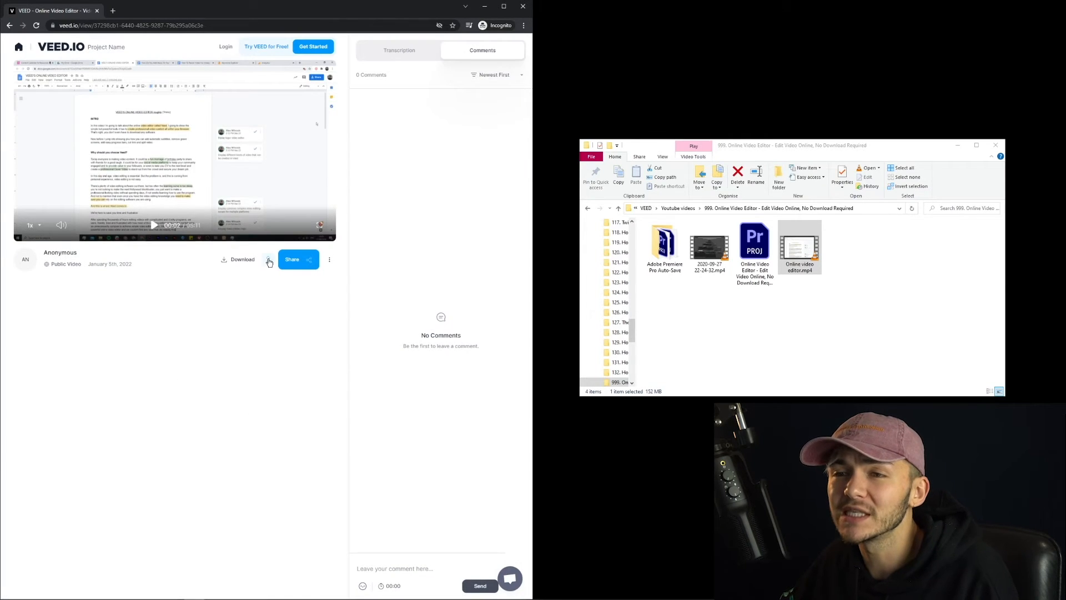
pyautogui.click(212, 10)
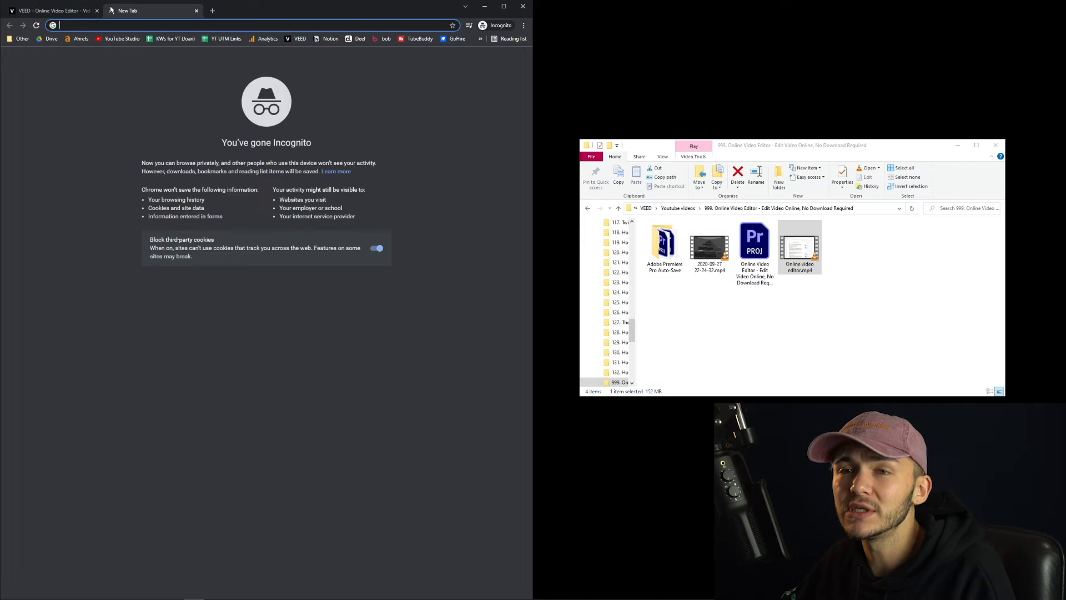
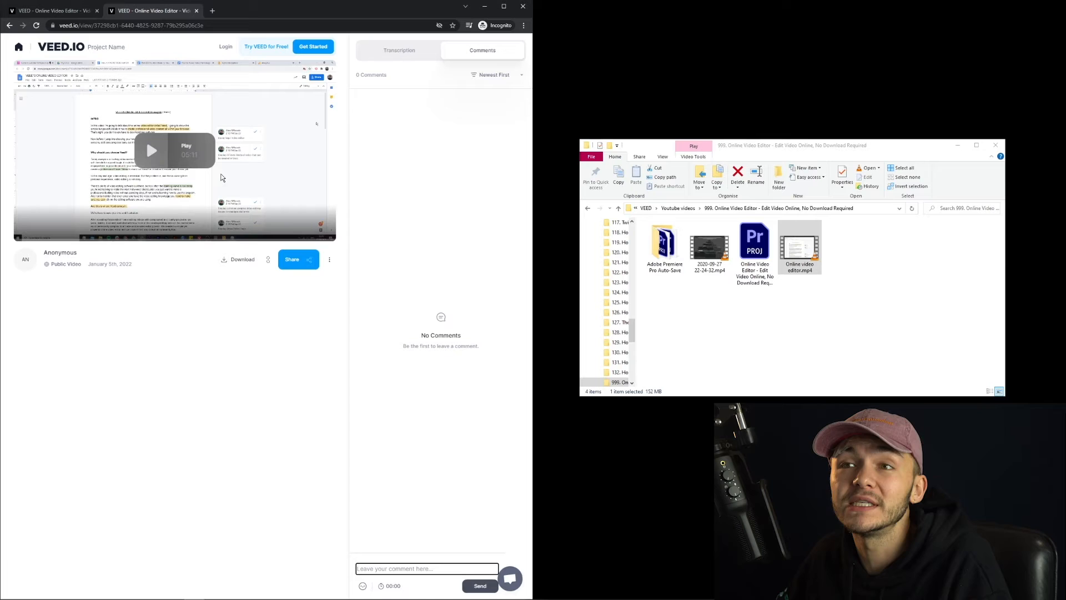
# - Load the copied veed.io/view share link in the new tab
pyautogui.moveTo(248, 97)
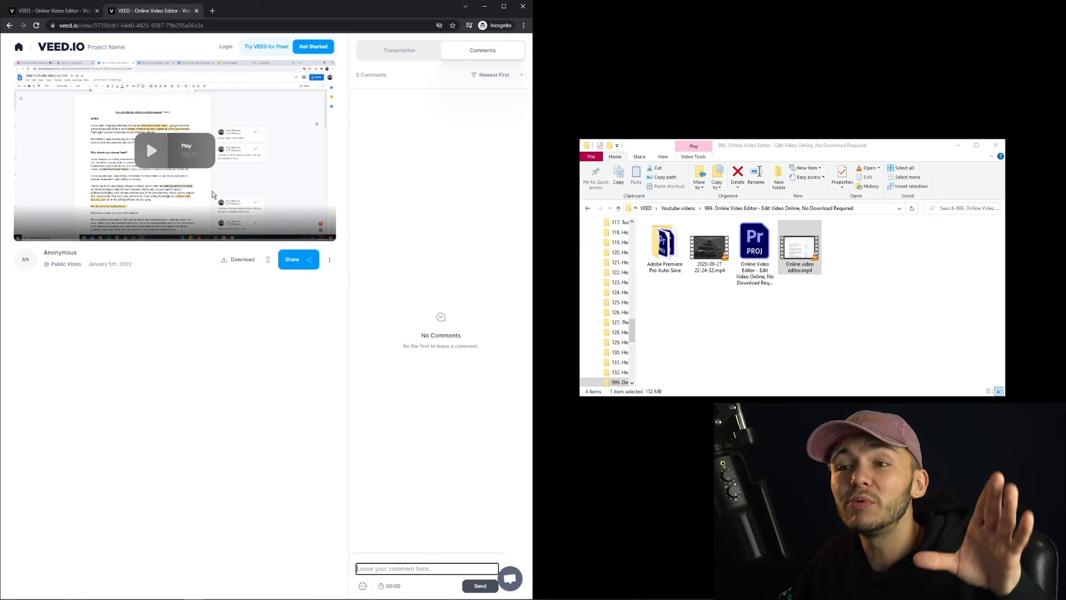
pyautogui.moveTo(221, 395)
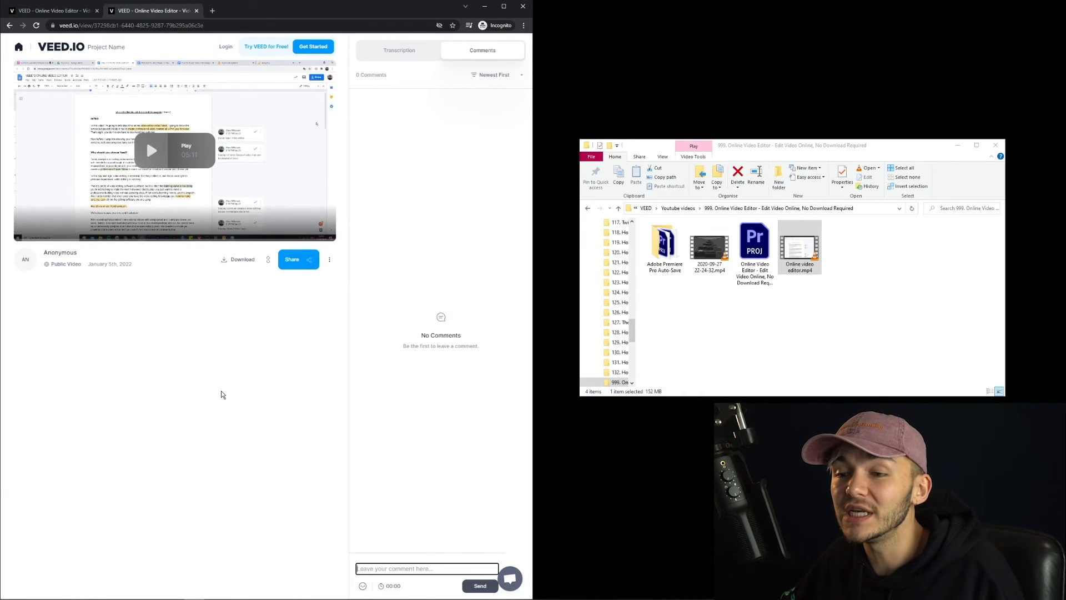
# - Write the comment 'Hello this was amazing', attempt to send it, and dismiss the sign-in prompt
pyautogui.write('Hello')
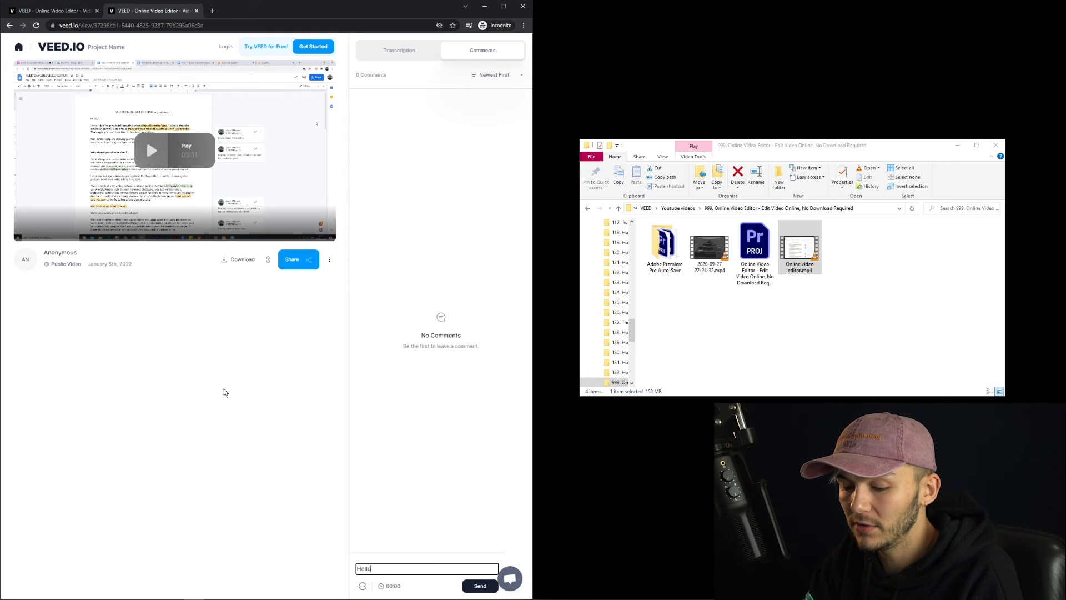
pyautogui.write('this was amazing')
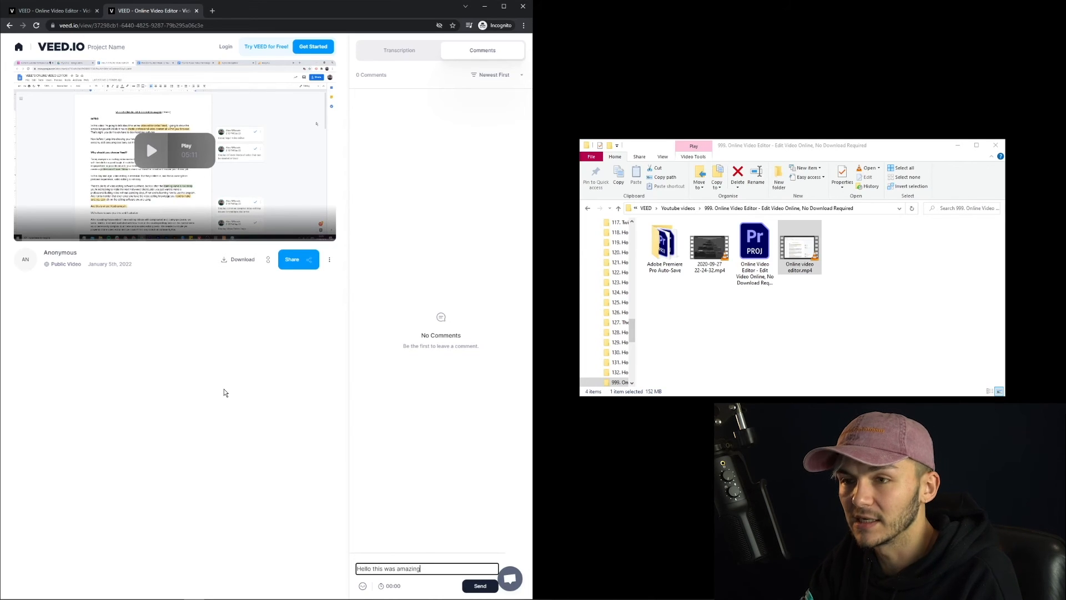
pyautogui.click(479, 585)
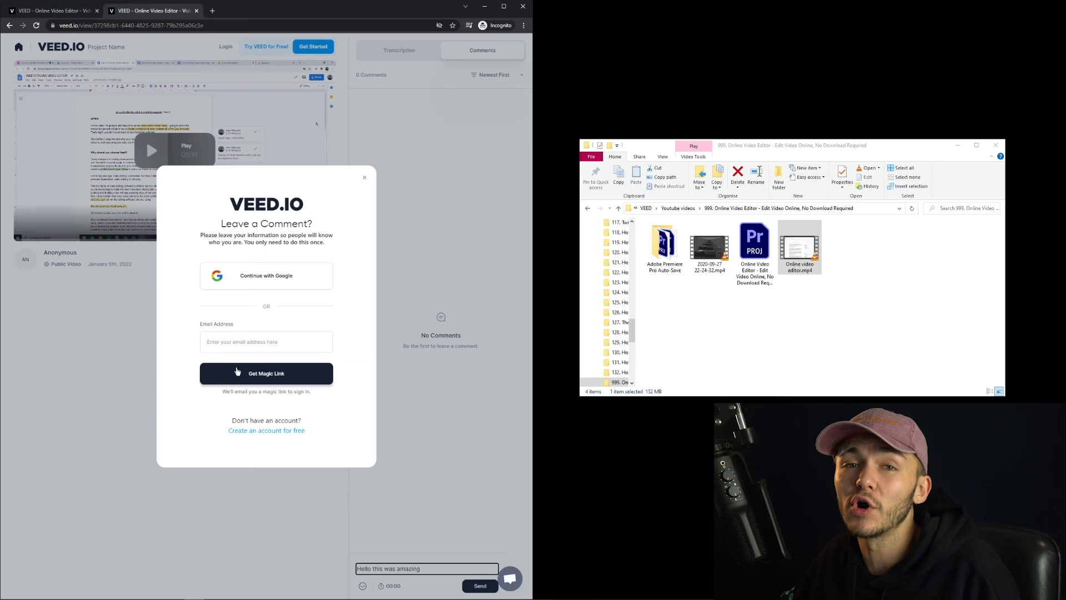
pyautogui.click(365, 178)
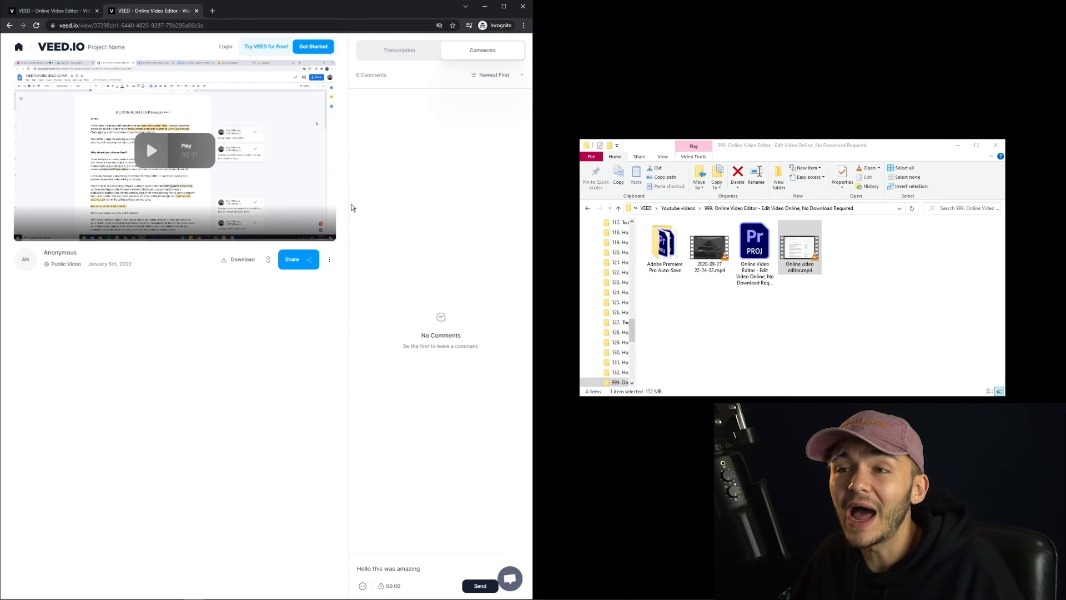